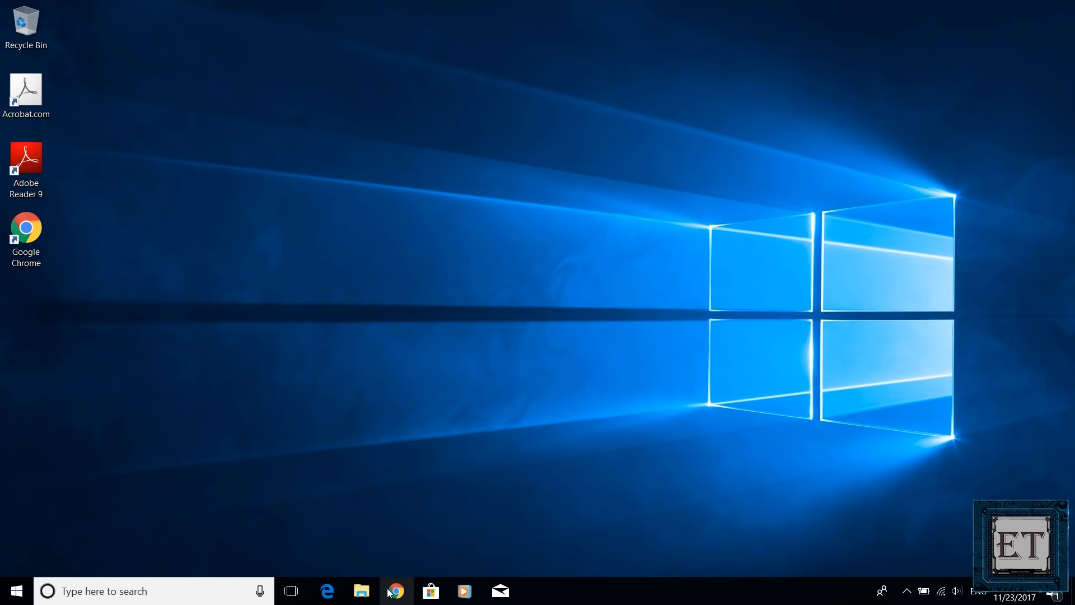
- Browse GIGABYTE's motherboard Utility list down to the Windows USB Installation Tool entry
left_click(396, 591)
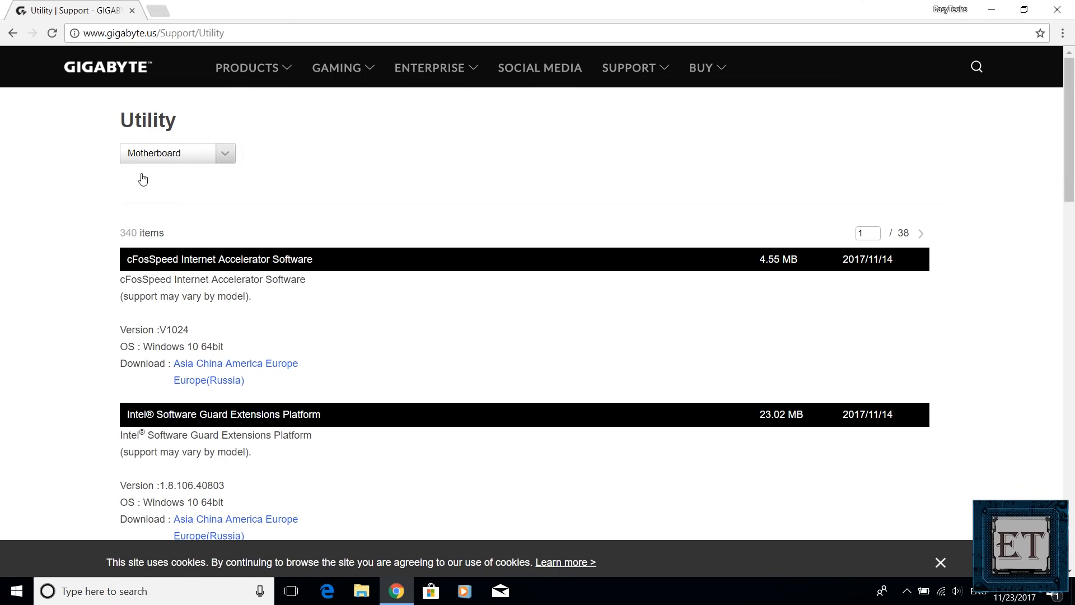
mouse_move(82, 194)
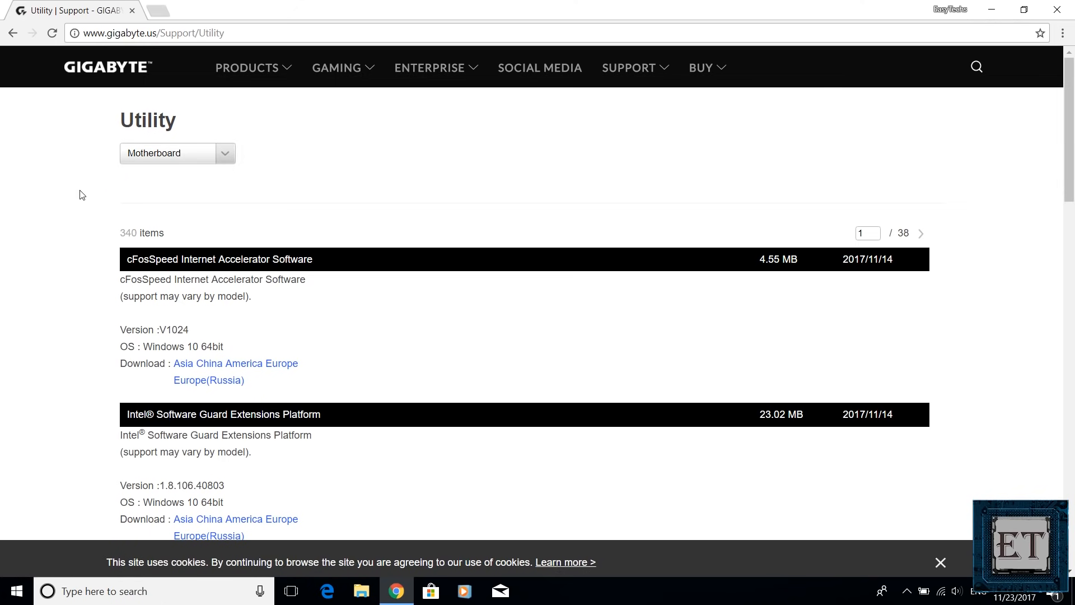
scroll("down", 3)
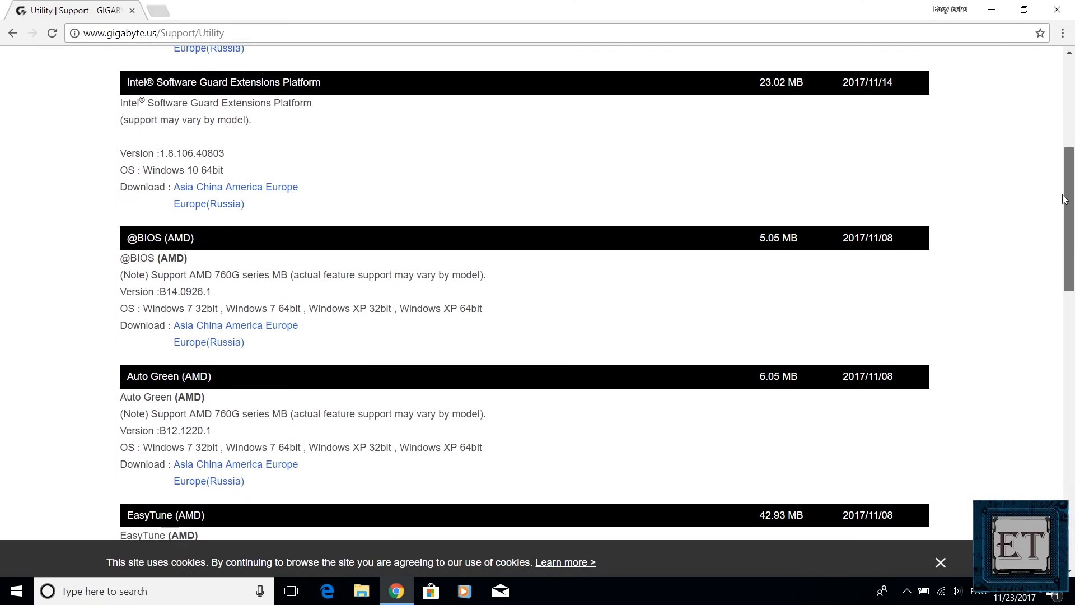
scroll("down", 3)
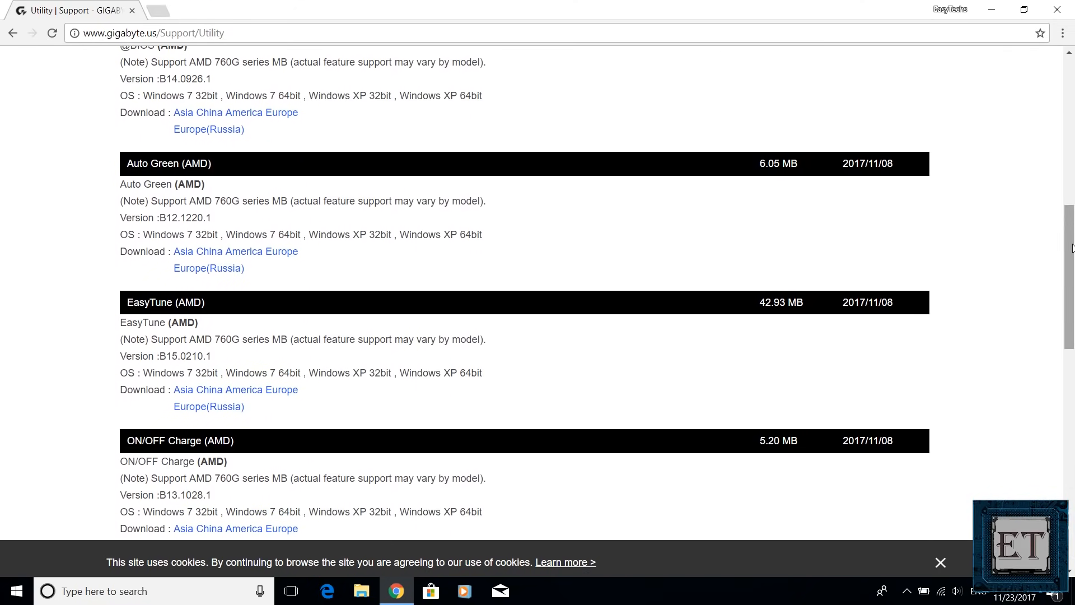
scroll("down", 3)
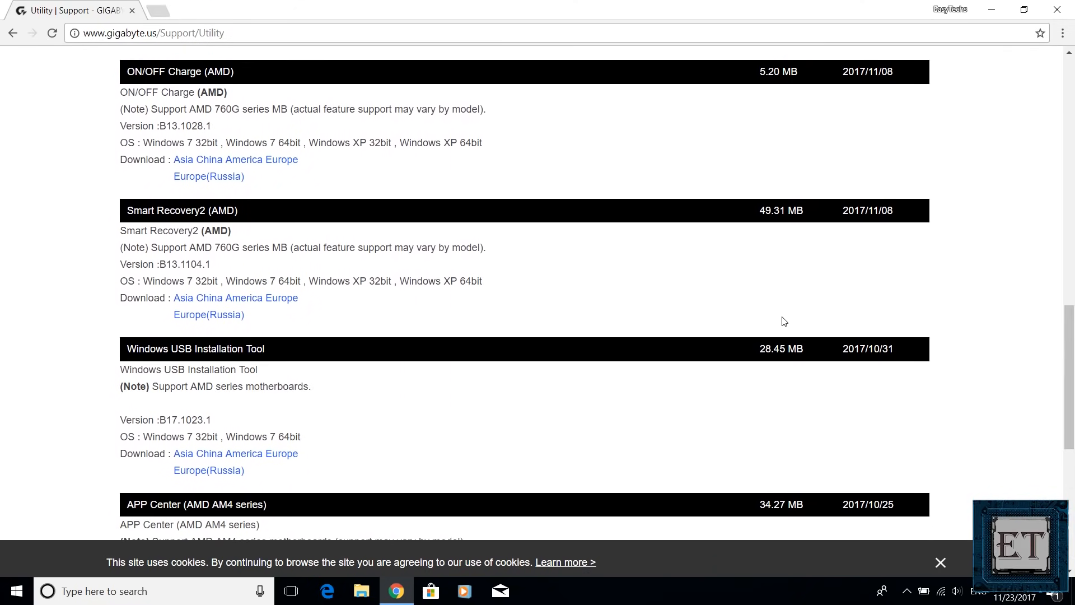
mouse_move(242, 363)
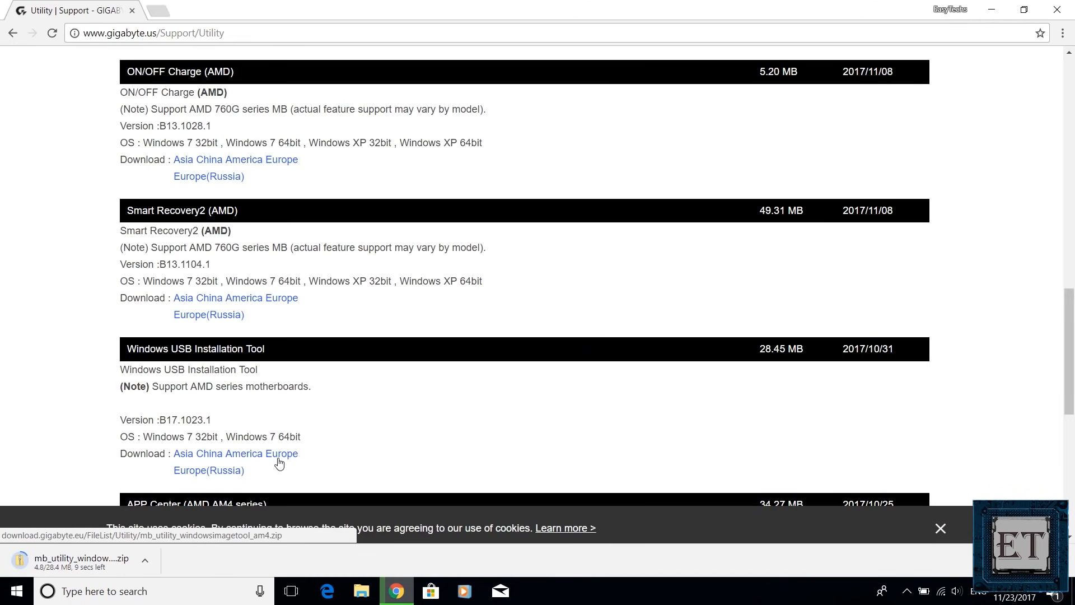
mouse_move(43, 486)
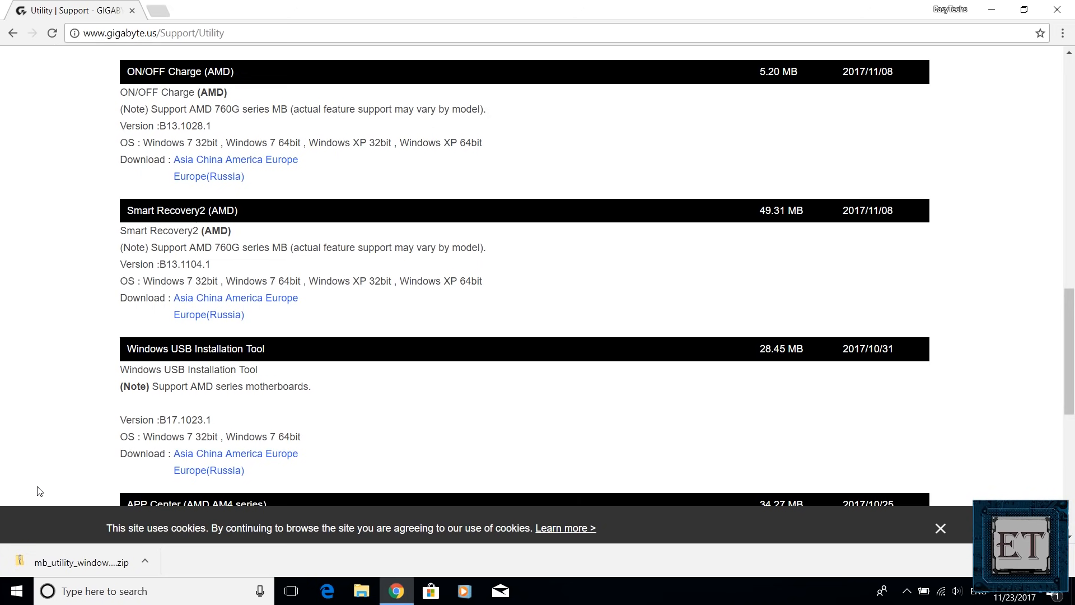
- Extract the downloaded mb_utility zip on the desktop into its own folder via Extract All
left_click(80, 562)
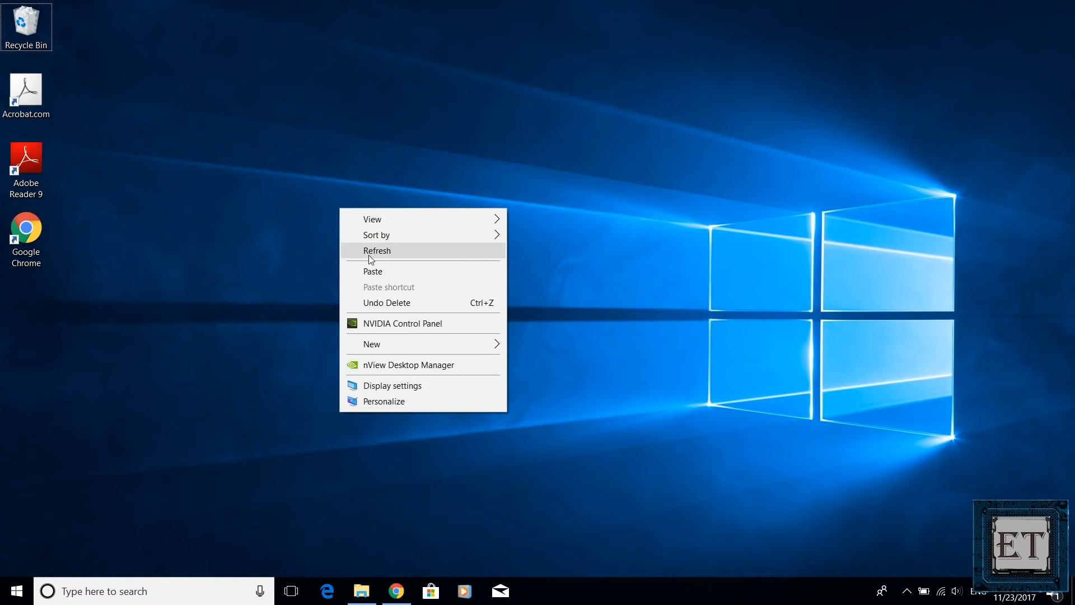
left_click(376, 250)
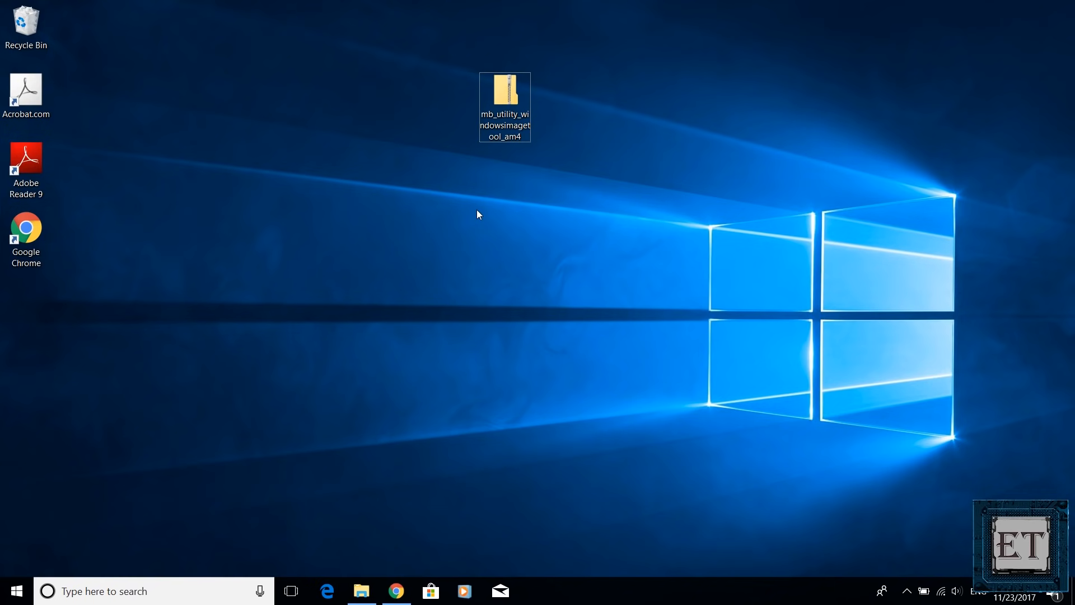
right_click(504, 96)
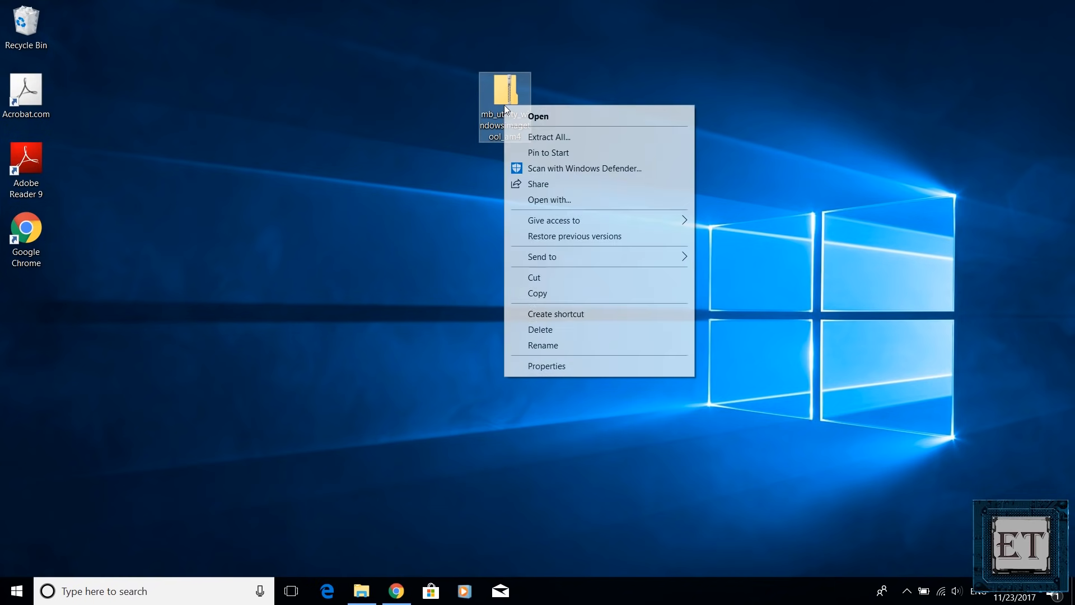
left_click(549, 136)
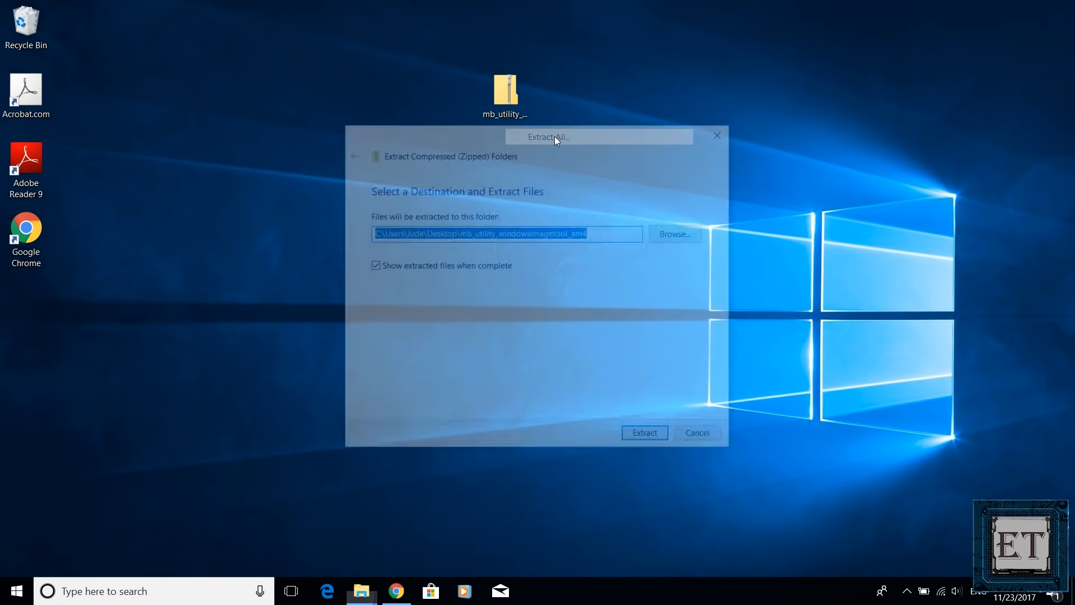
mouse_move(635, 411)
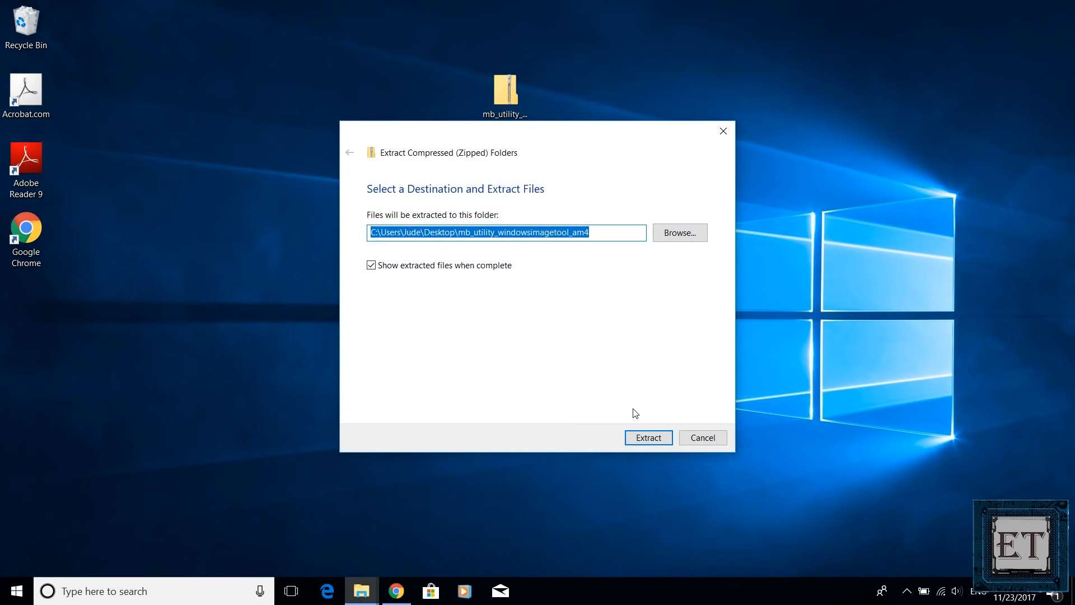
left_click(648, 437)
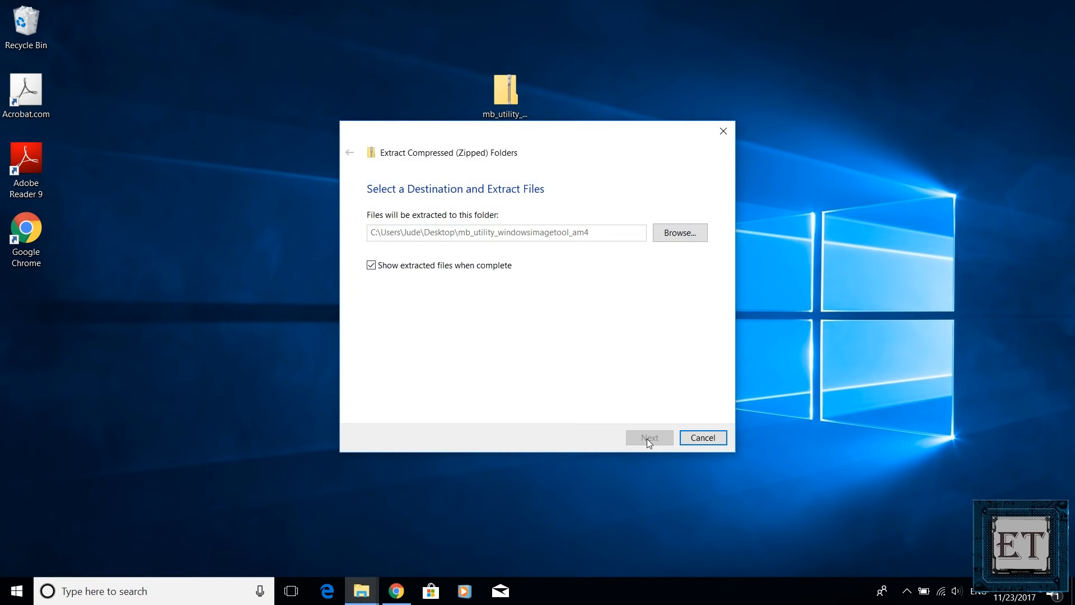
left_click(649, 436)
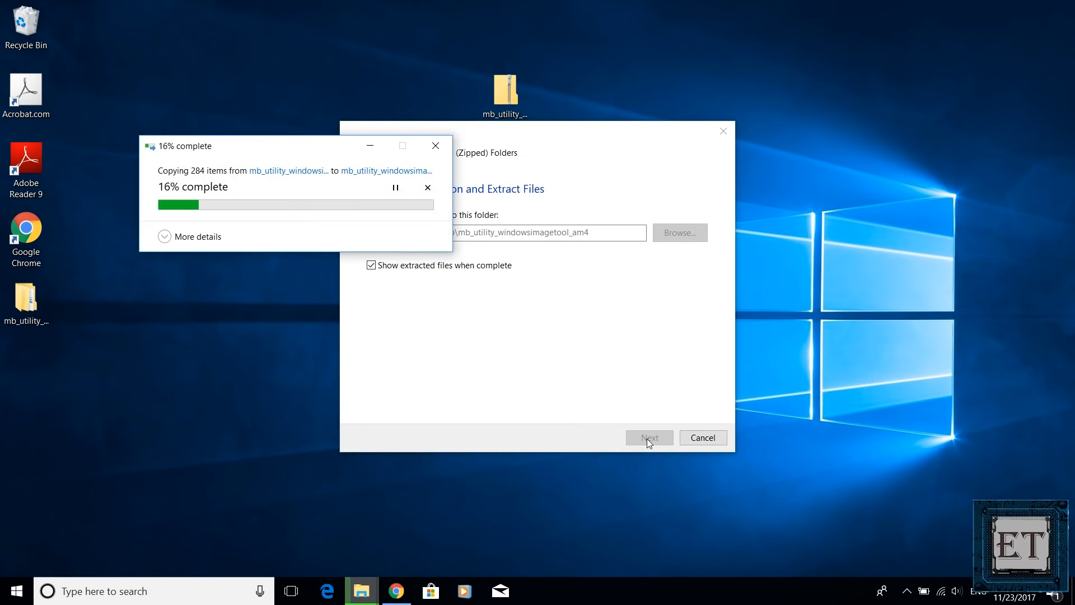
mouse_move(608, 383)
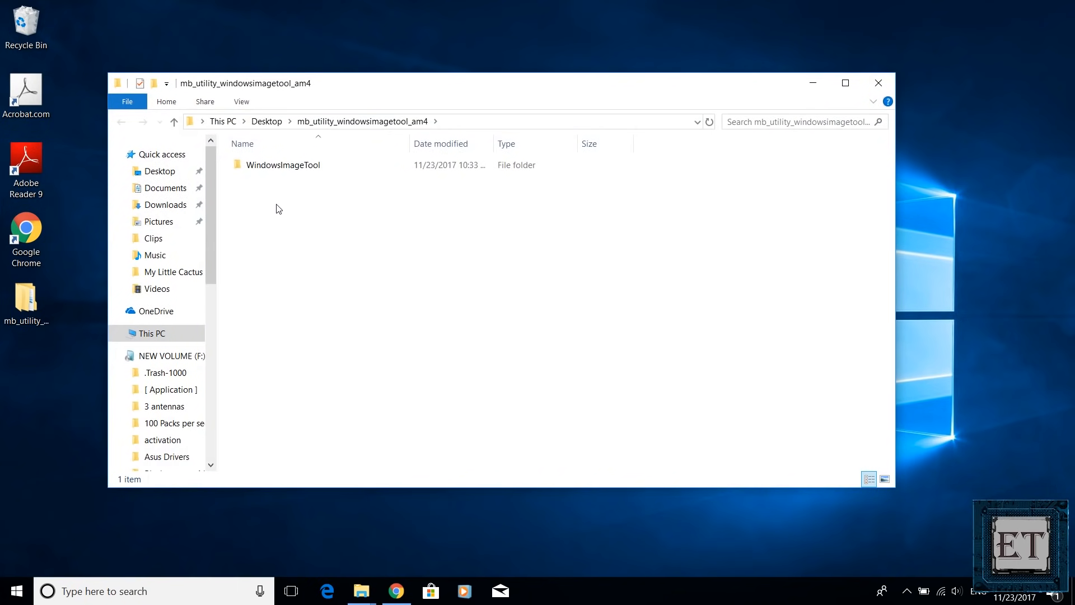
- Run the WindowsImageTool application from inside the extracted WindowsImageTool folder
left_click(283, 165)
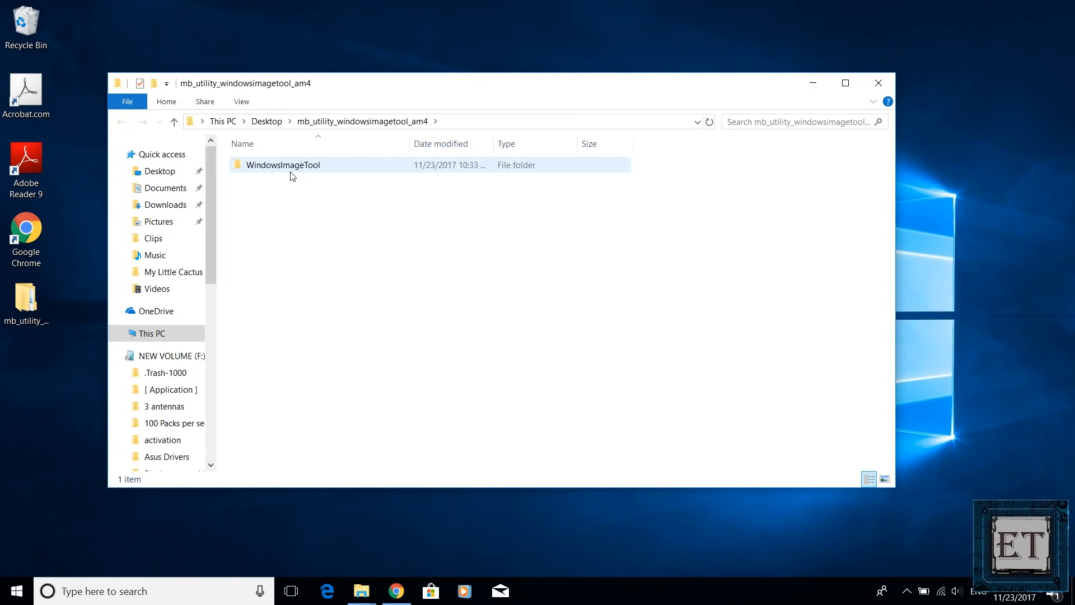
double_click(283, 165)
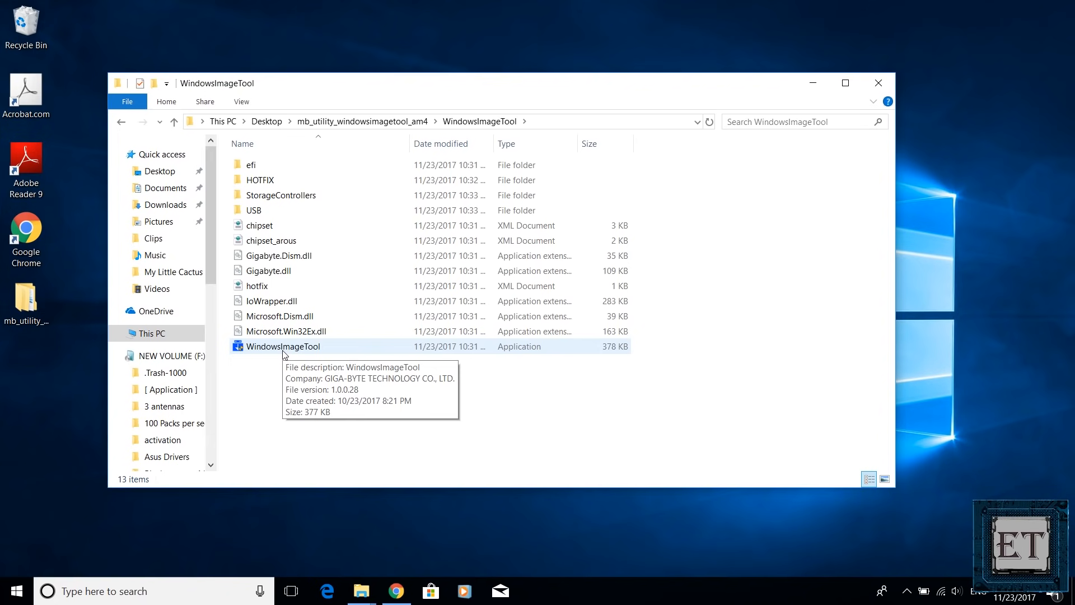
left_click(283, 346)
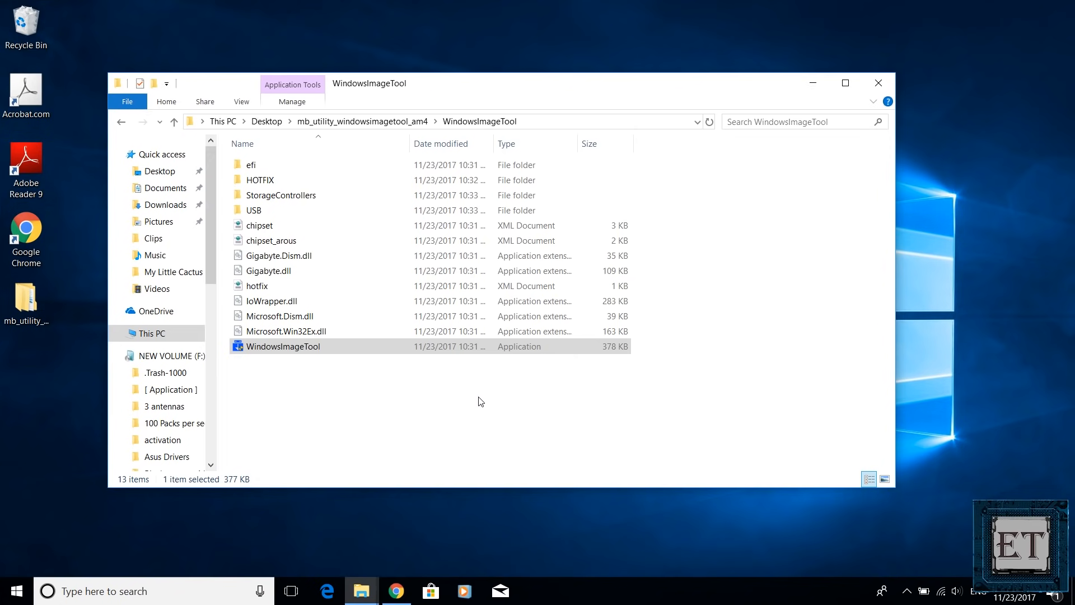
double_click(283, 346)
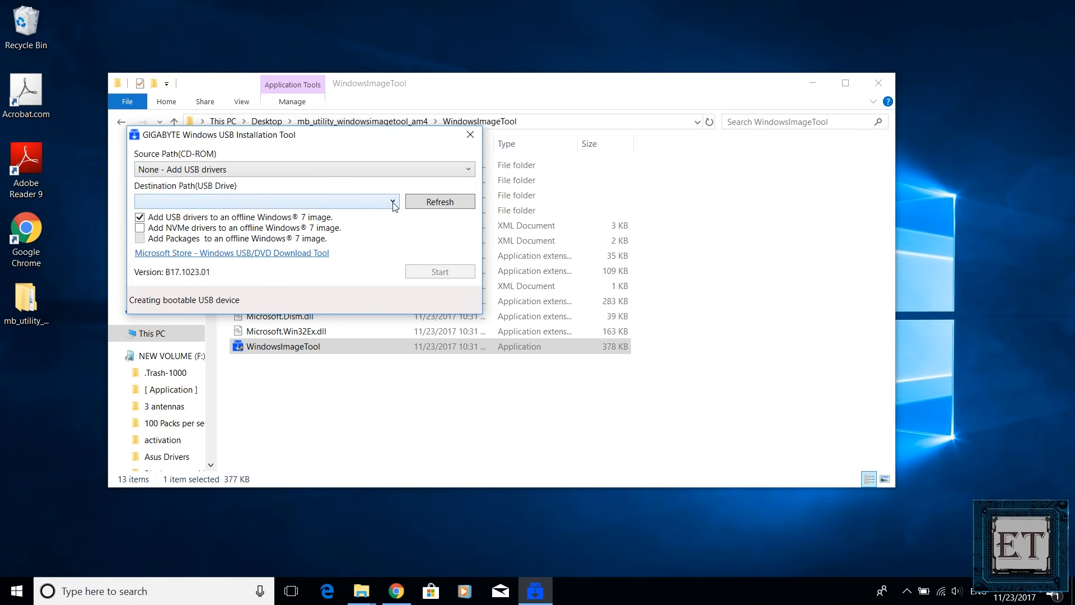
- Target F:\ (NEW VOLUME) with USB drivers, NVMe drivers and packages ticked, and start patching
left_click(393, 201)
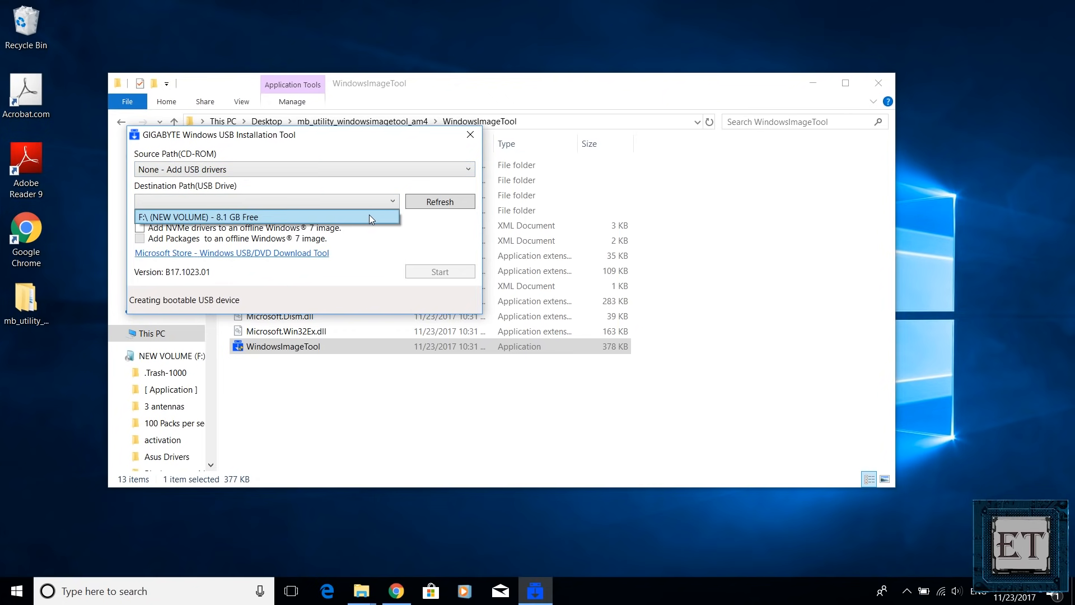
left_click(196, 218)
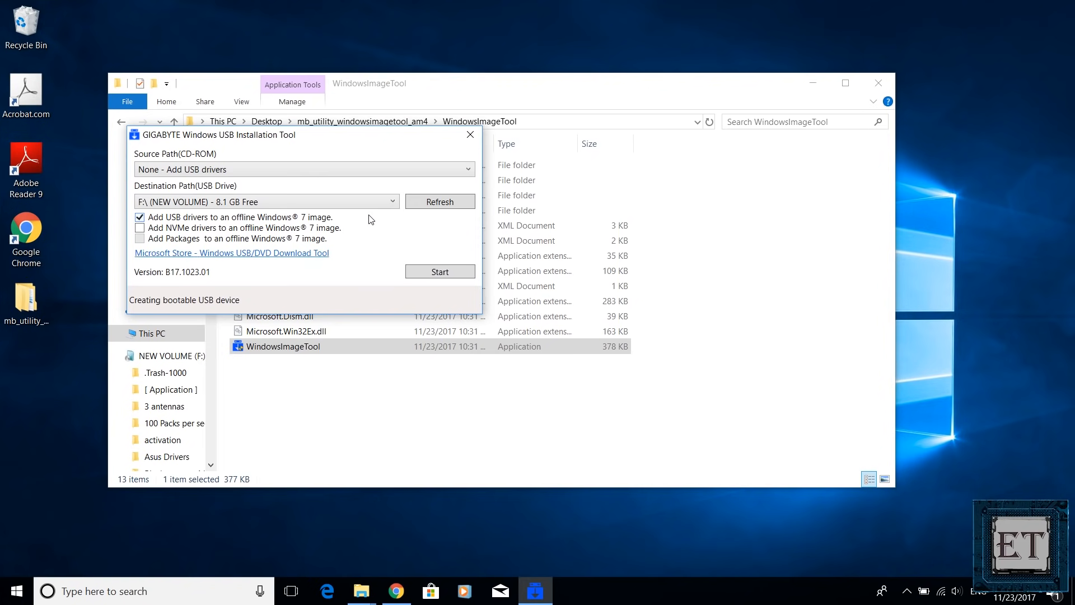
mouse_move(272, 239)
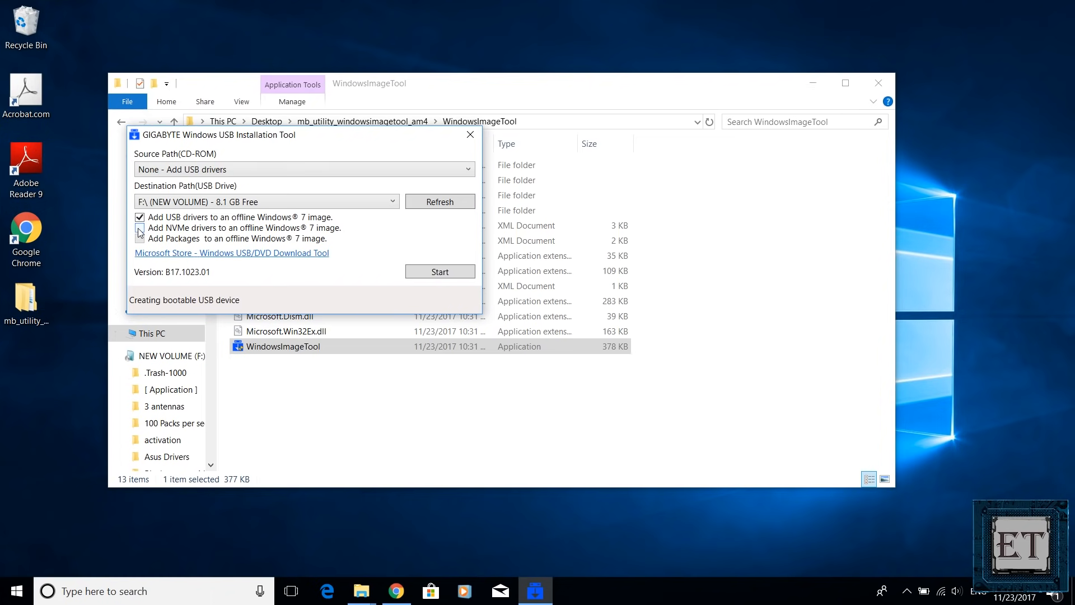
left_click(140, 228)
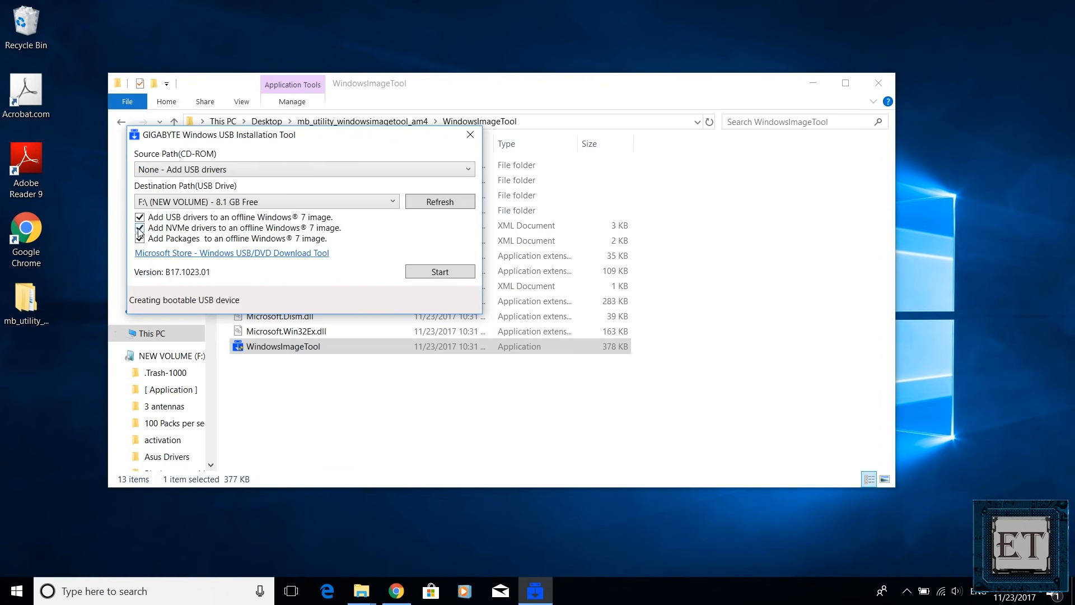
left_click(139, 238)
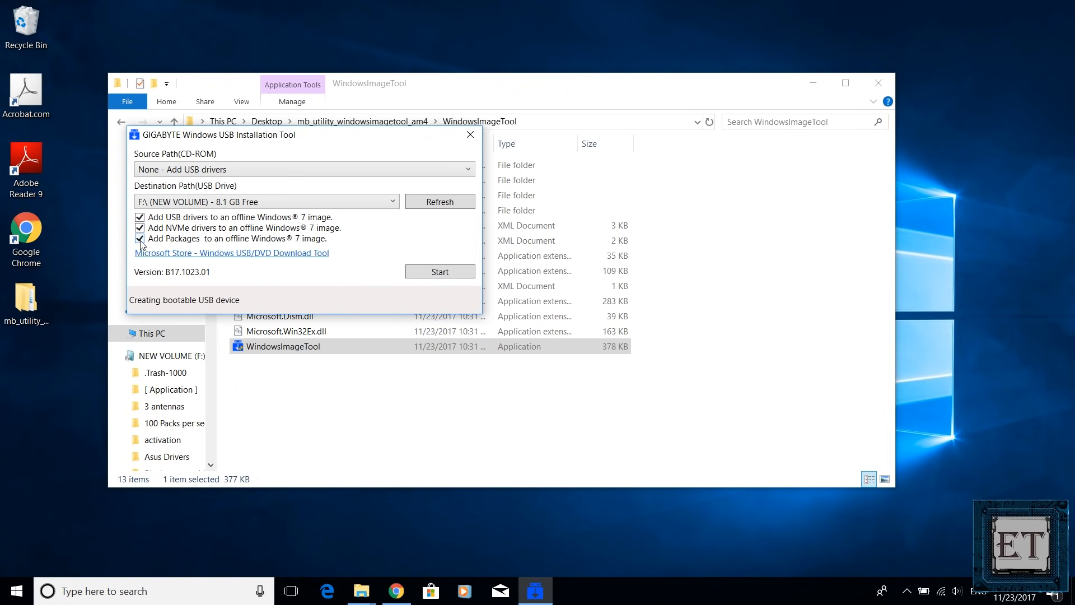
left_click(139, 238)
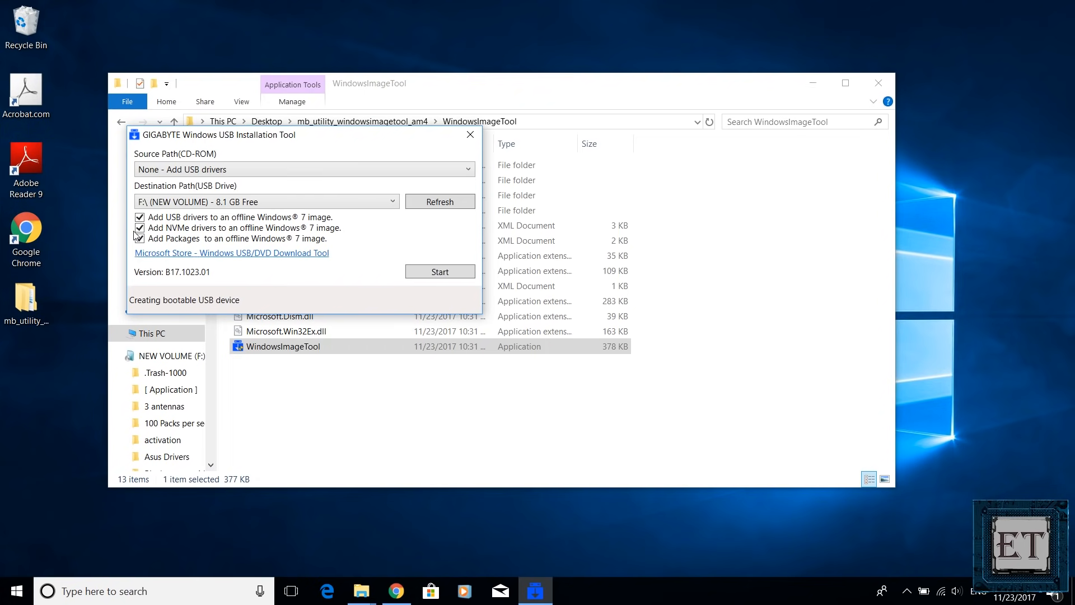
left_click(140, 239)
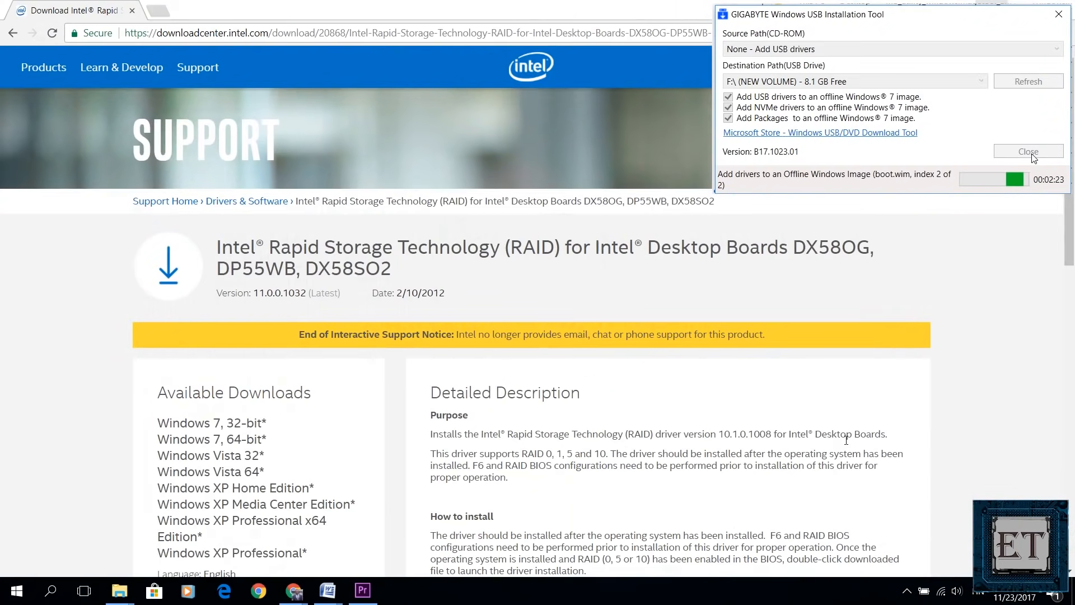
- Accept Intel's license terms and download the Rapid Storage Technology f6flpy driver zip
scroll("down", 3)
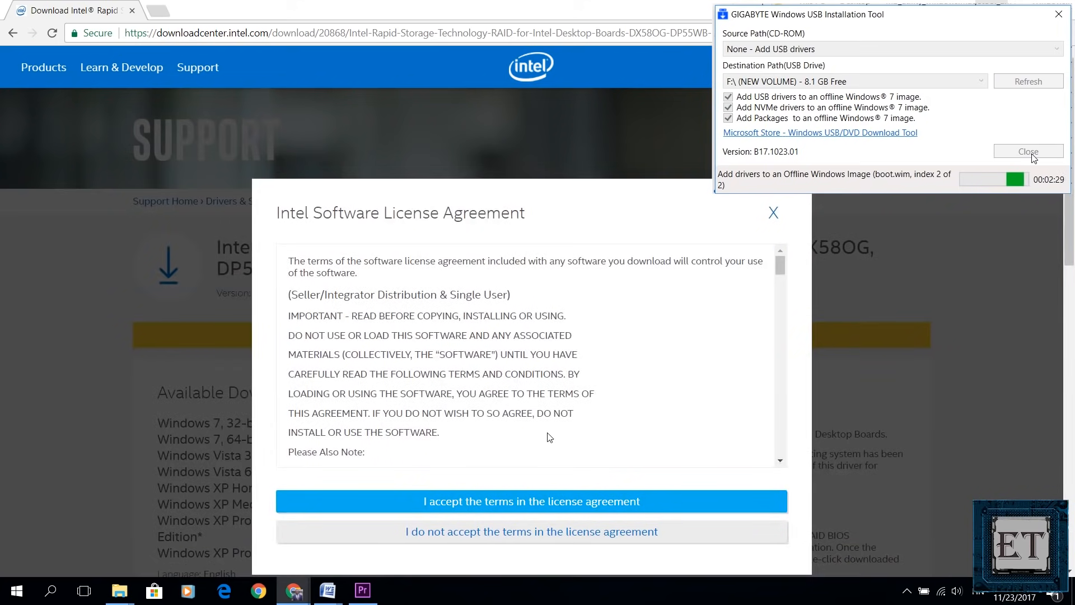
left_click(531, 501)
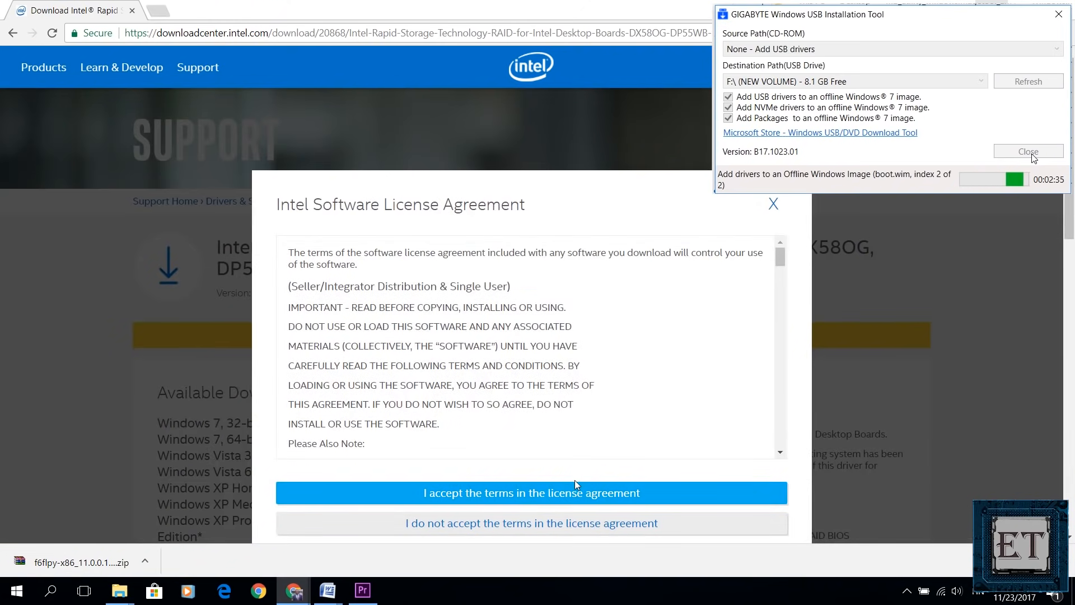
left_click(531, 493)
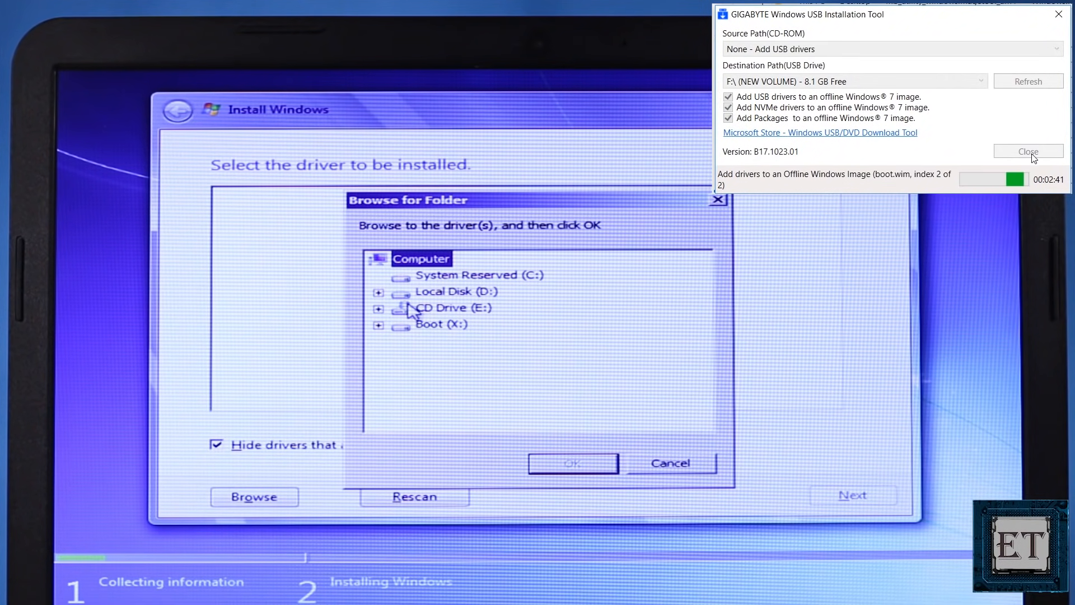
- Load the 7 Series/C216 SATA AHCI driver from D:'s USB 3.0 Driver (x64) folder and continue
left_click(379, 291)
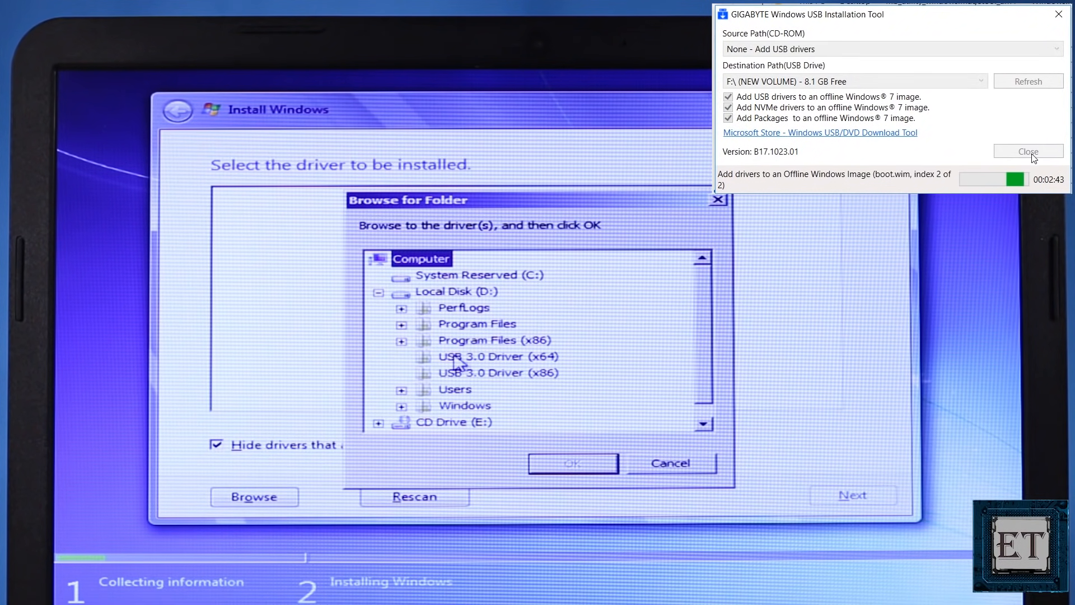
left_click(492, 356)
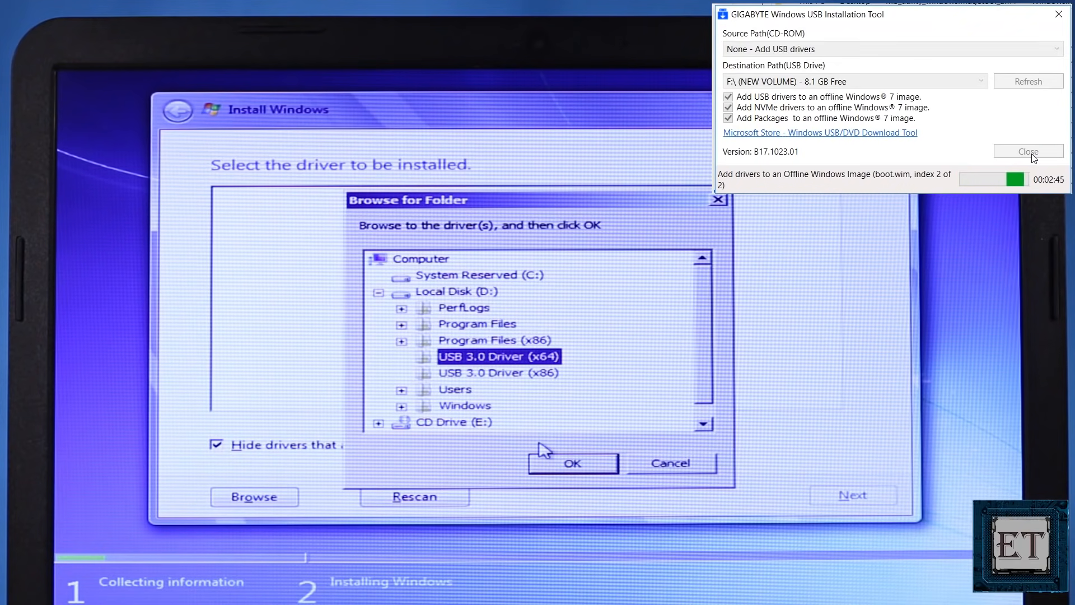
left_click(572, 464)
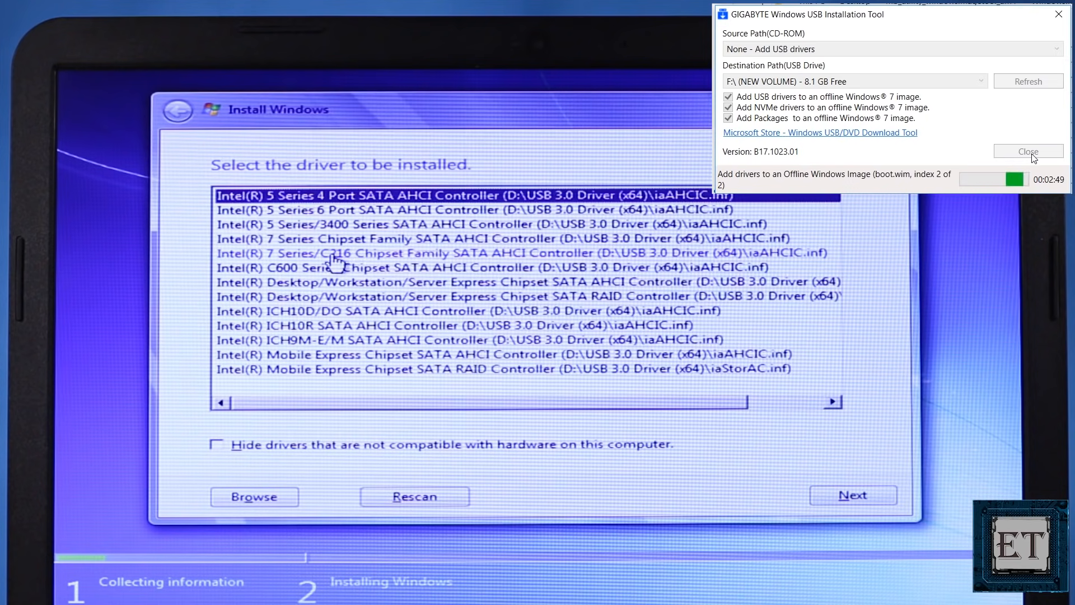
left_click(480, 253)
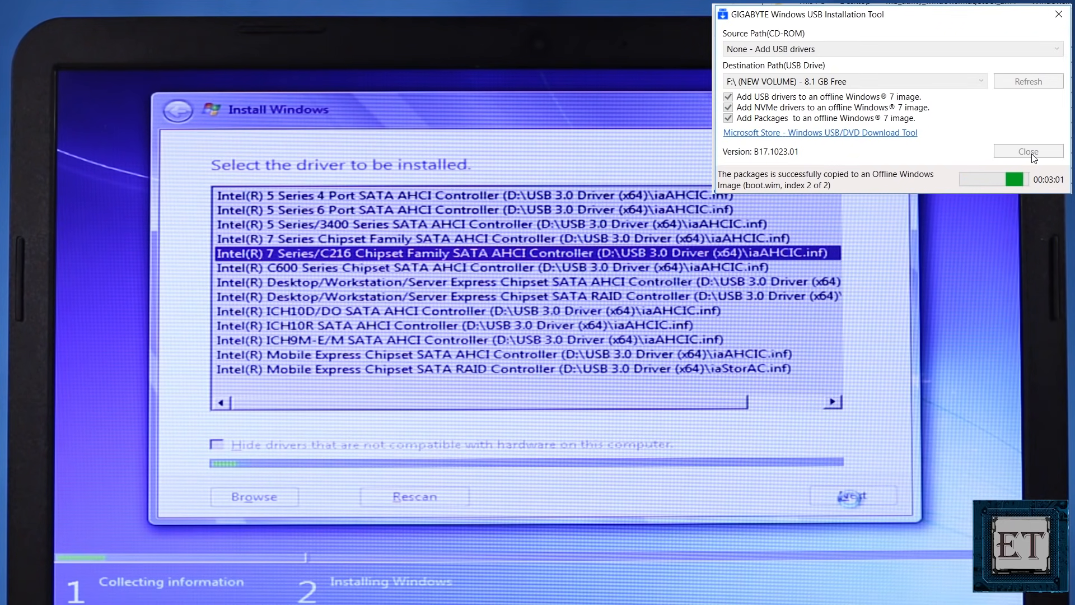
left_click(851, 495)
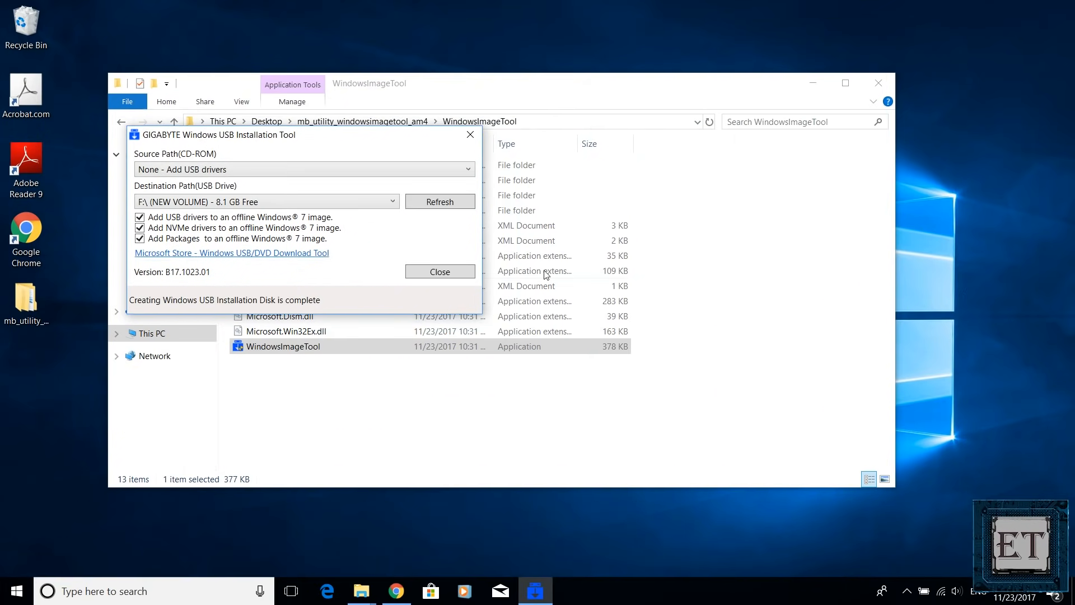
- Close the tool after it reports the USB installation disk is complete
left_click(439, 271)
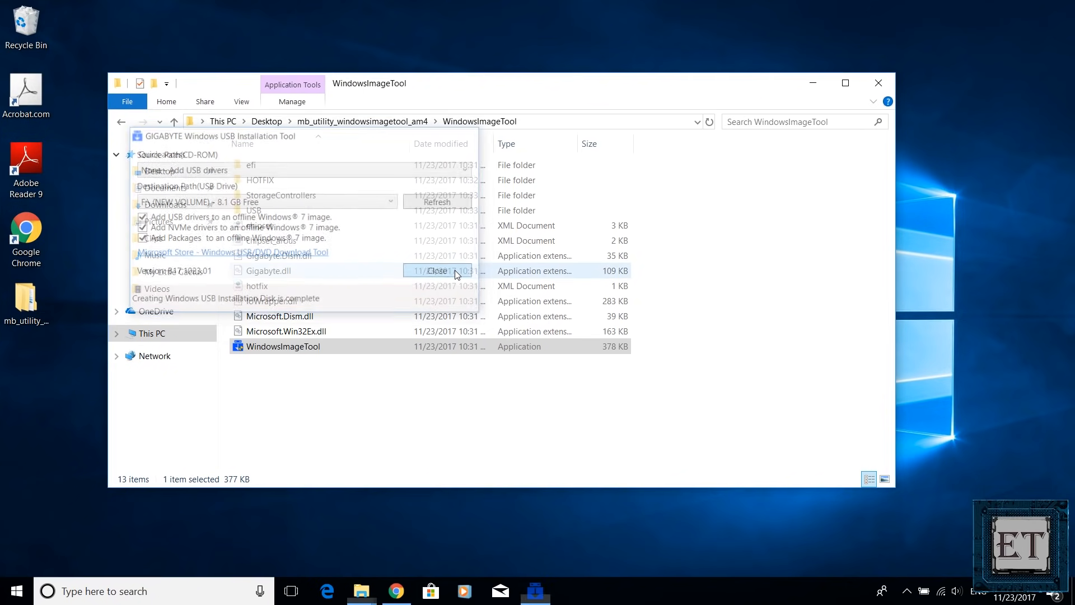
left_click(878, 82)
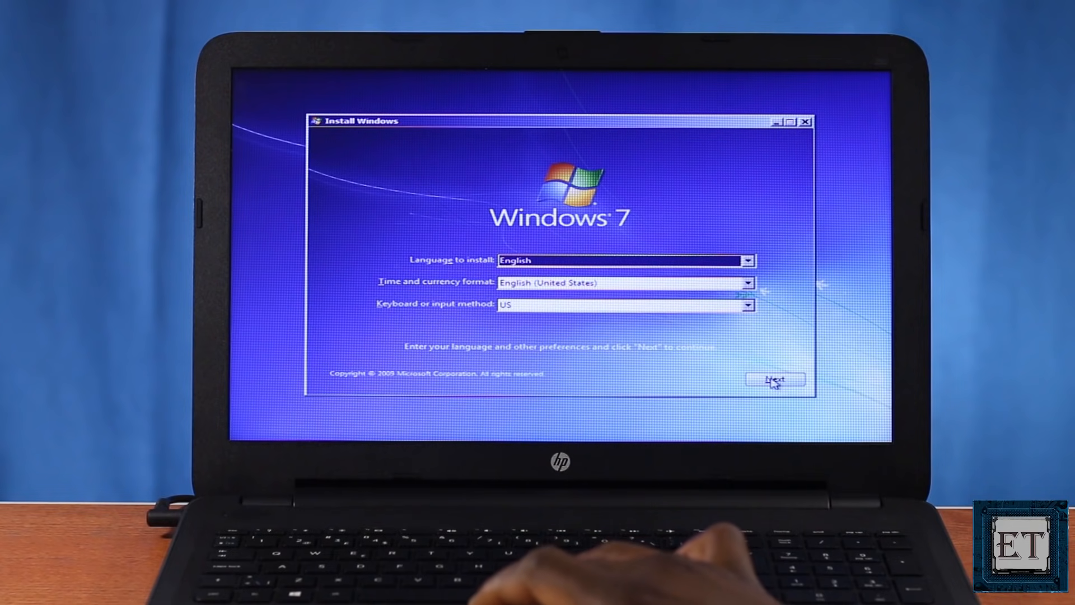
- Keep English language and US keyboard, then choose Install now to start Windows 7 Setup
left_click(775, 381)
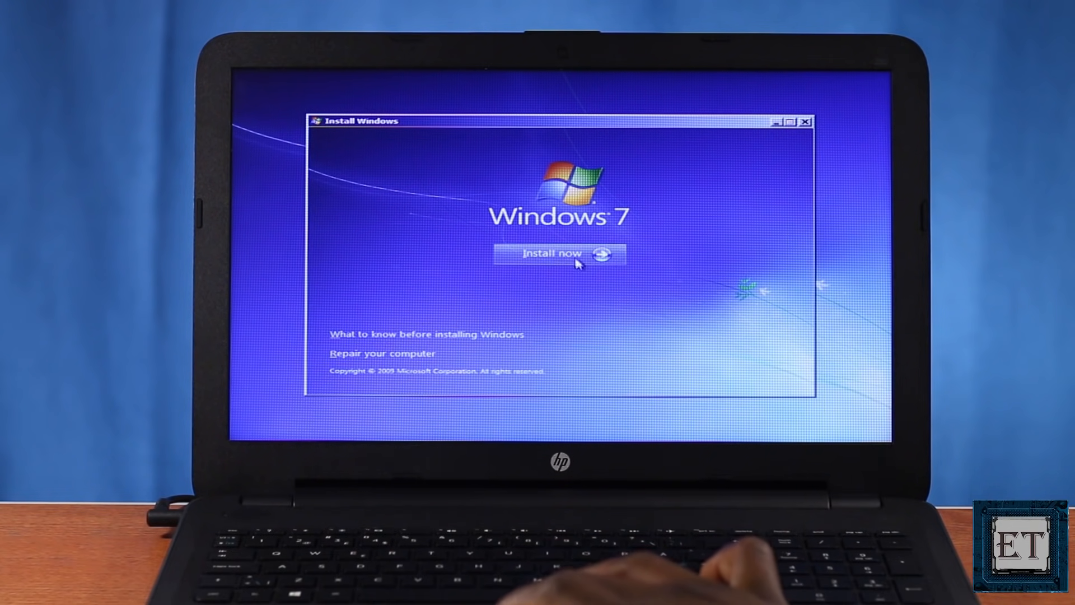
left_click(554, 254)
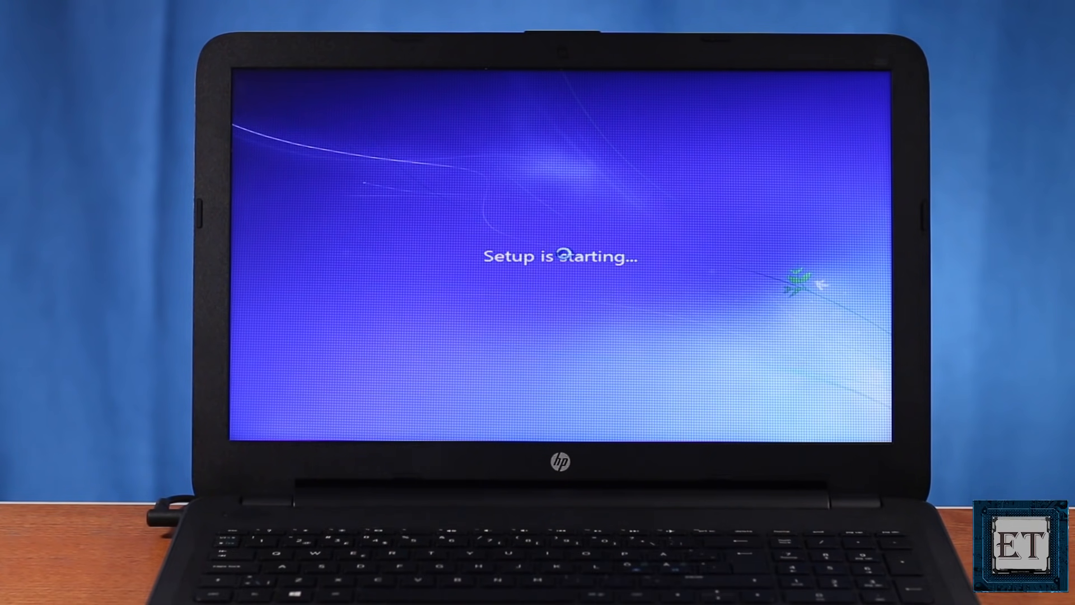